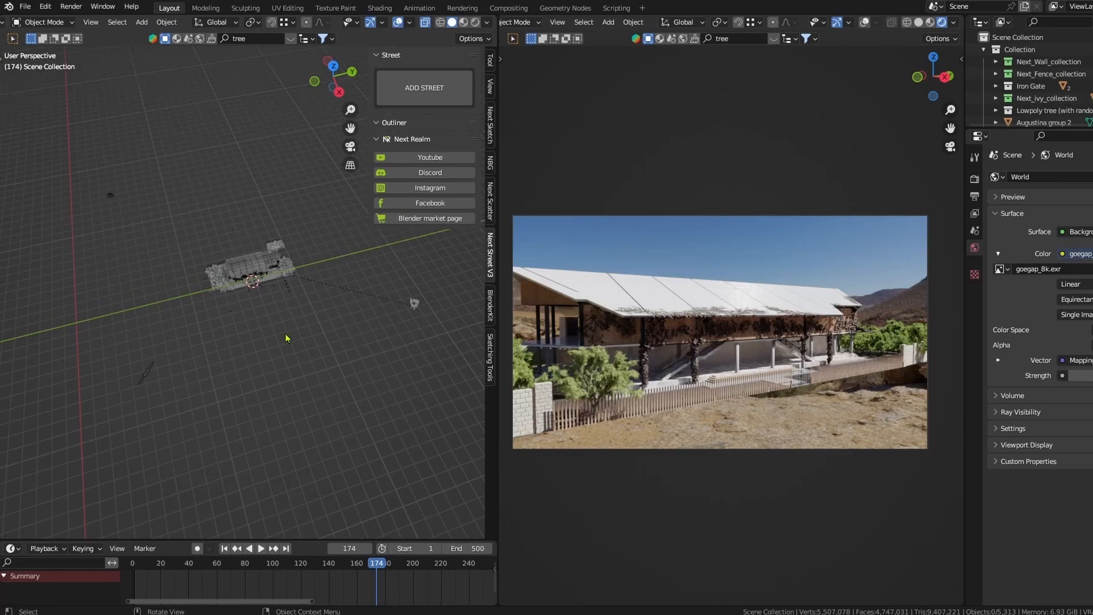
mouse_move(596, 339)
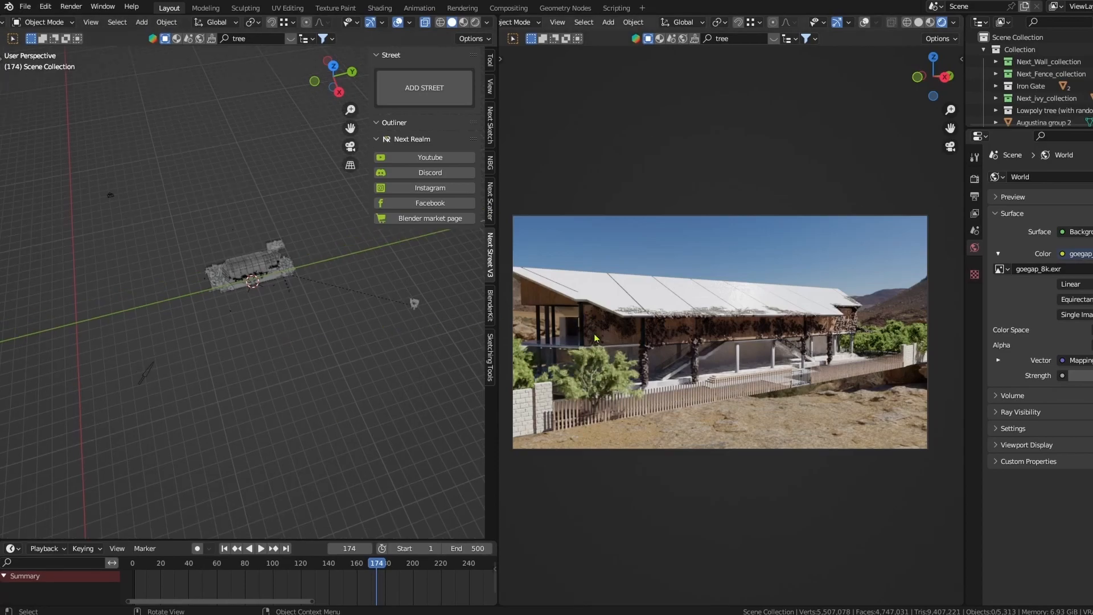
mouse_move(801, 429)
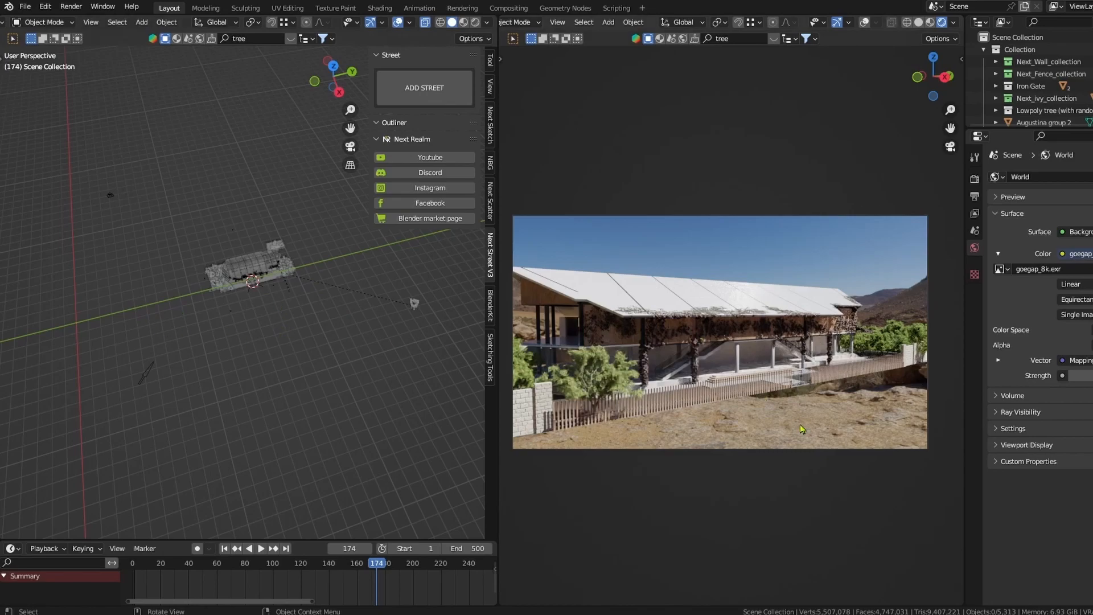
mouse_move(298, 320)
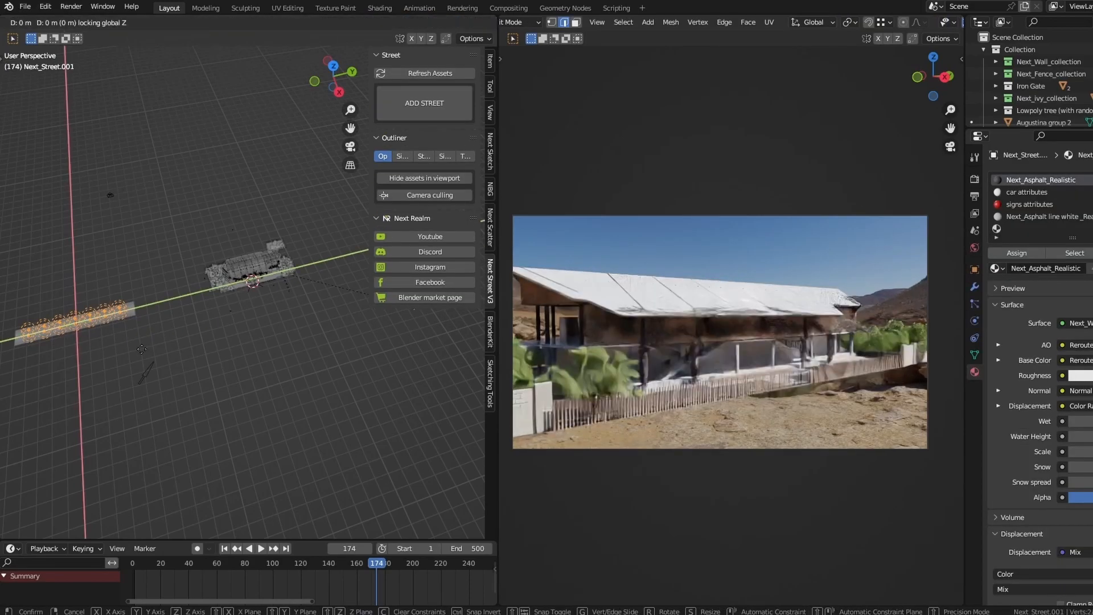
Move the new street mesh next to the building so the road runs past the fence.
left_click_drag(251, 279, 309, 361)
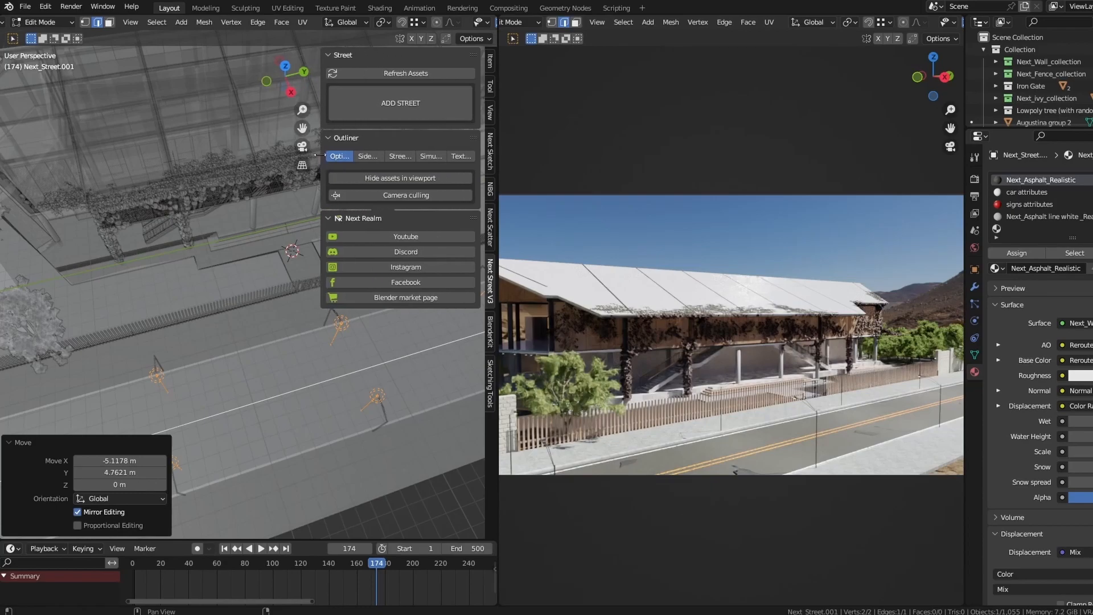
Show the Street profile settings with island options and Street Lines colours expanded.
left_click(399, 156)
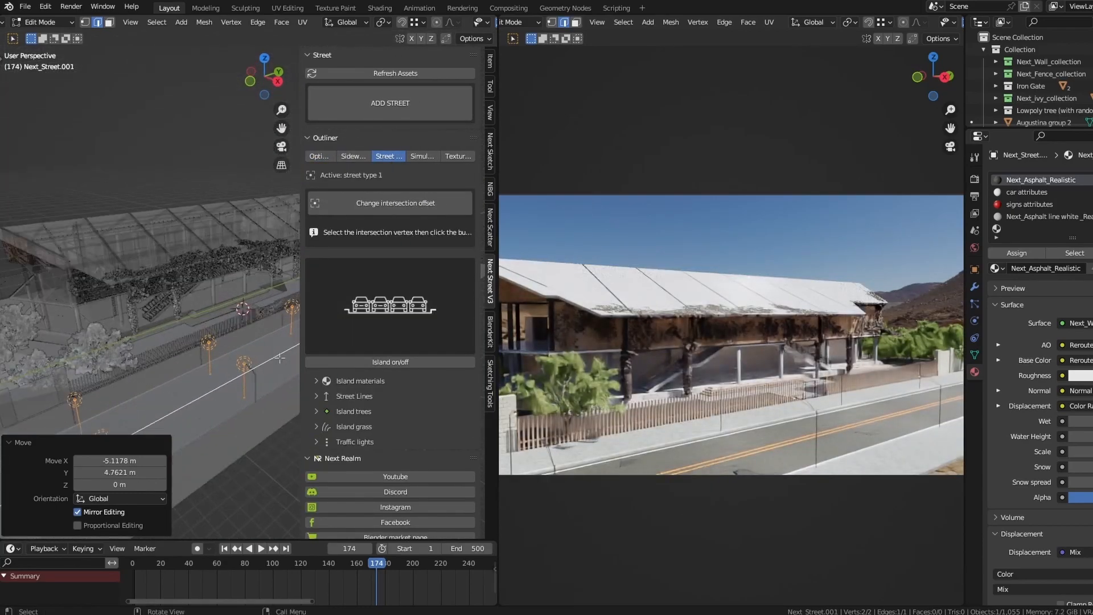
left_click(389, 305)
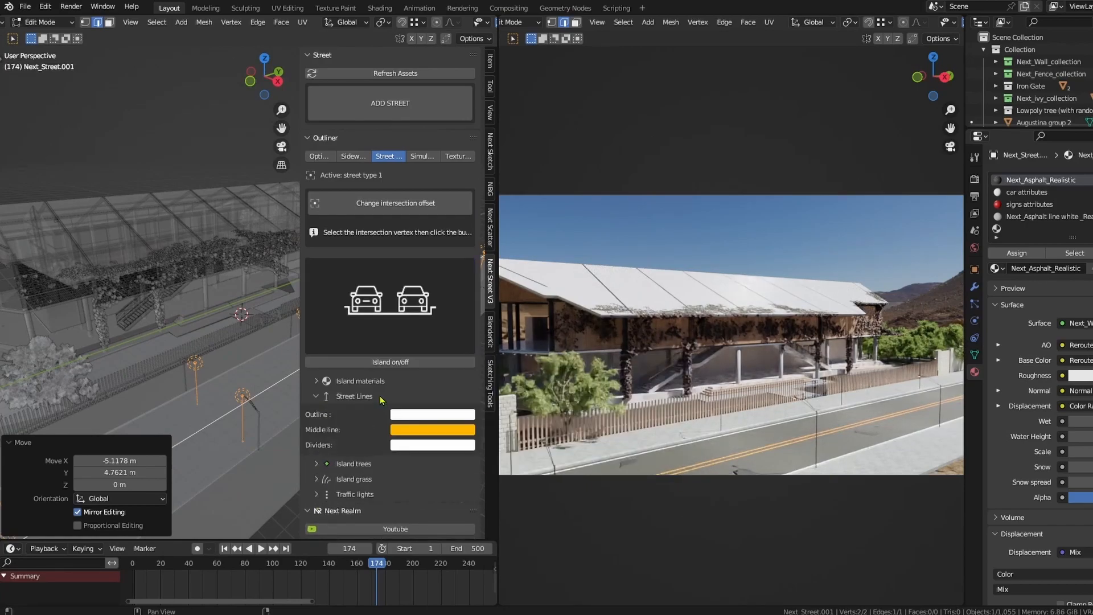
left_click(389, 305)
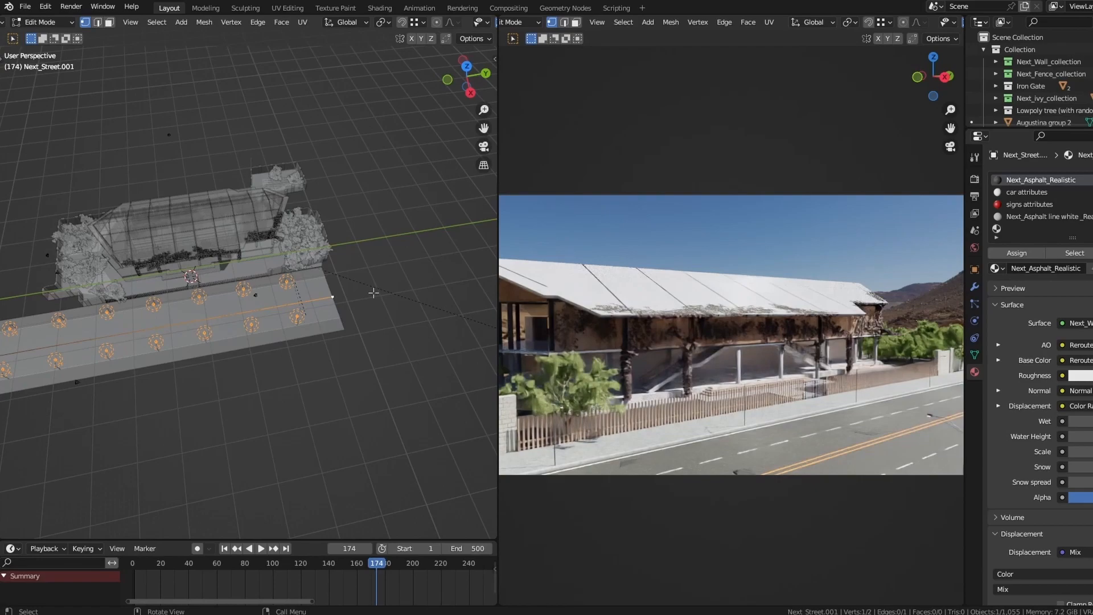
mouse_move(355, 218)
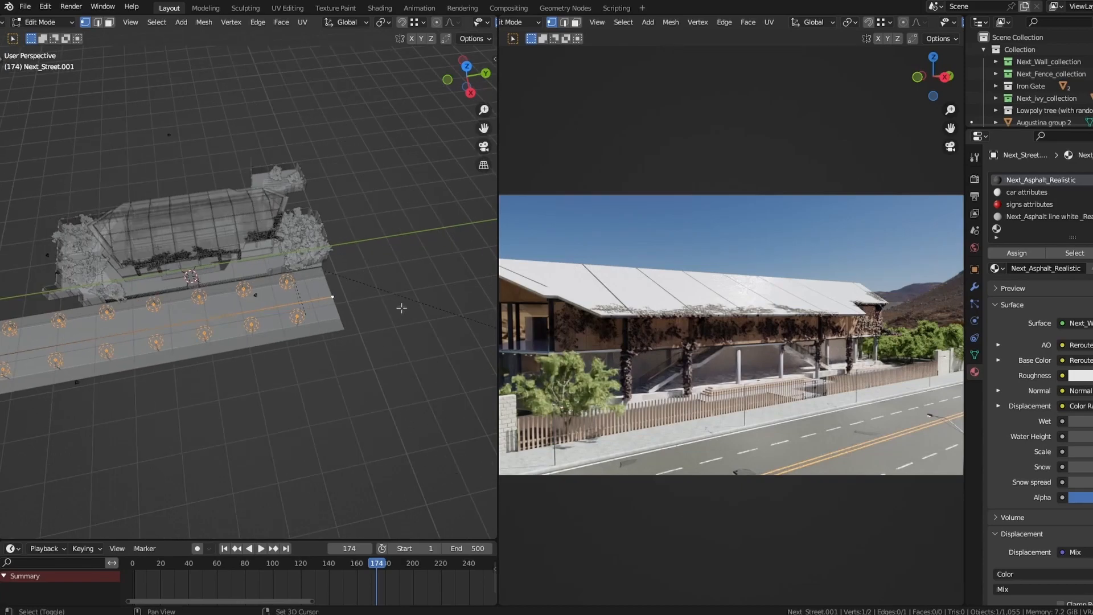
Extrude the street vertices into a perpendicular side branch forming an intersection.
left_click_drag(401, 308, 283, 448)
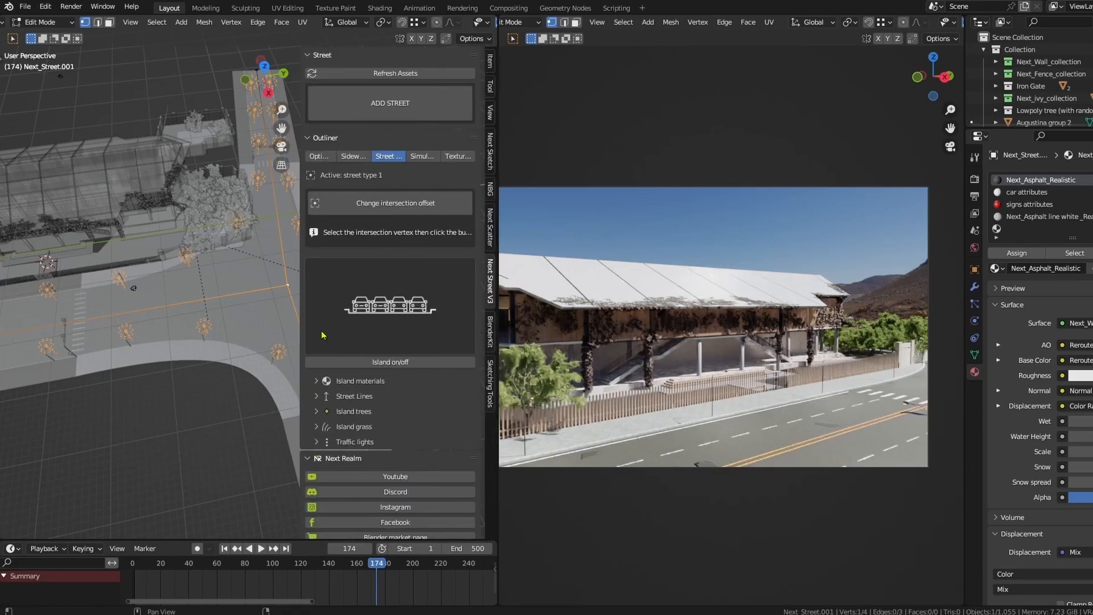
mouse_move(353, 212)
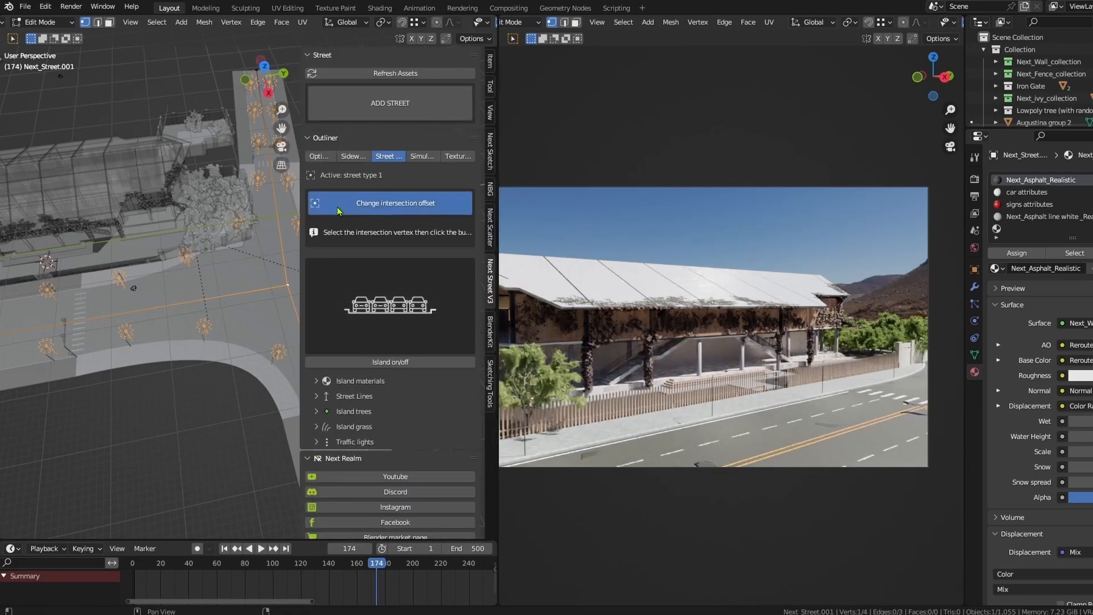
Set the intersection Offset attribute to 5 and return to Object Mode.
left_click(389, 202)
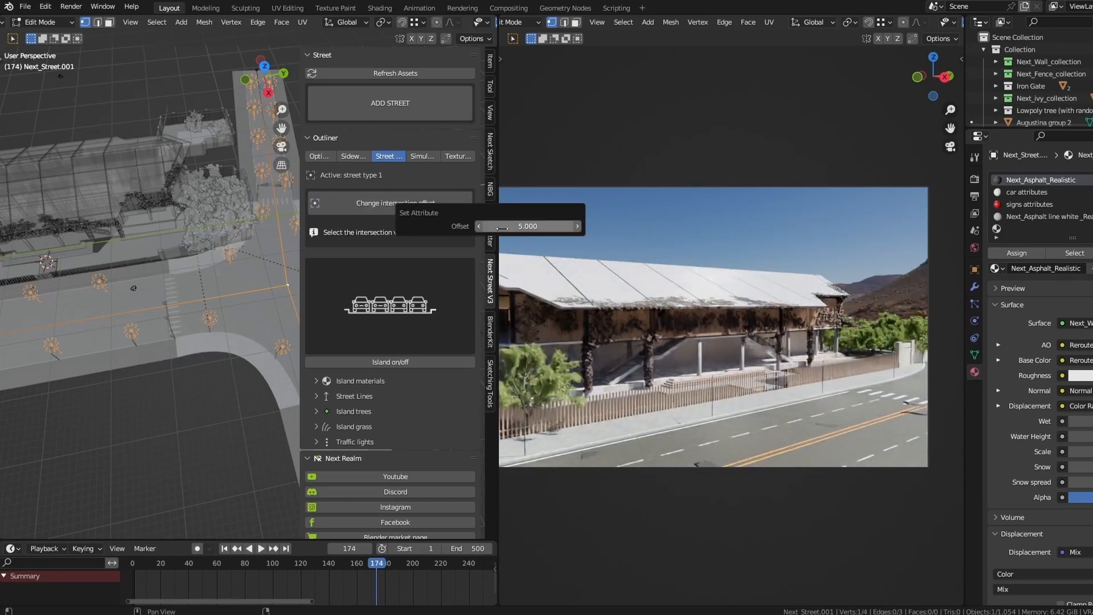
key("Tab")
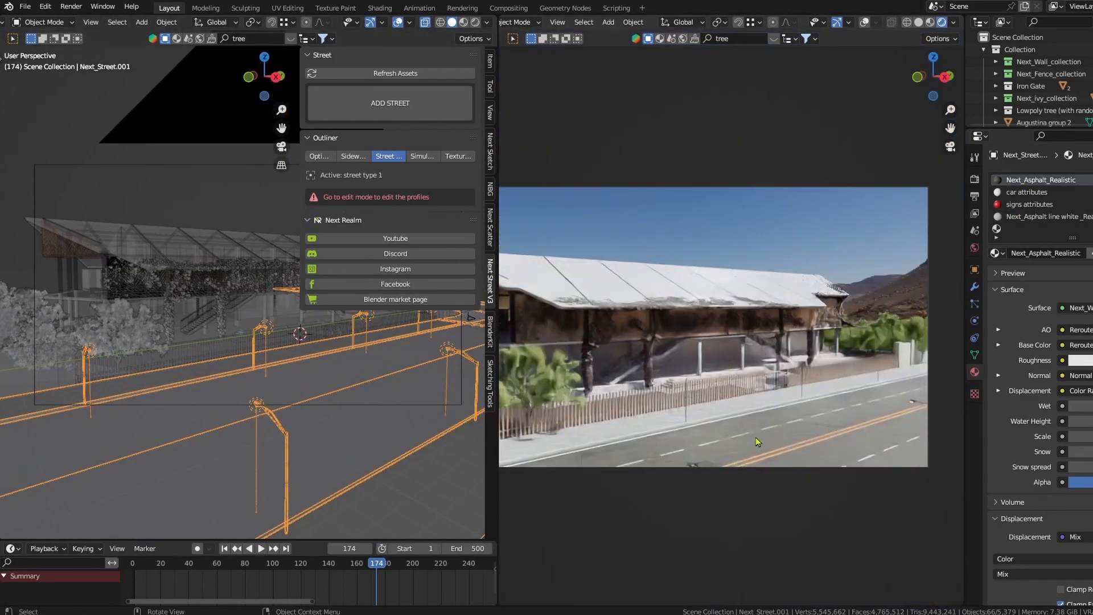
key("Tab")
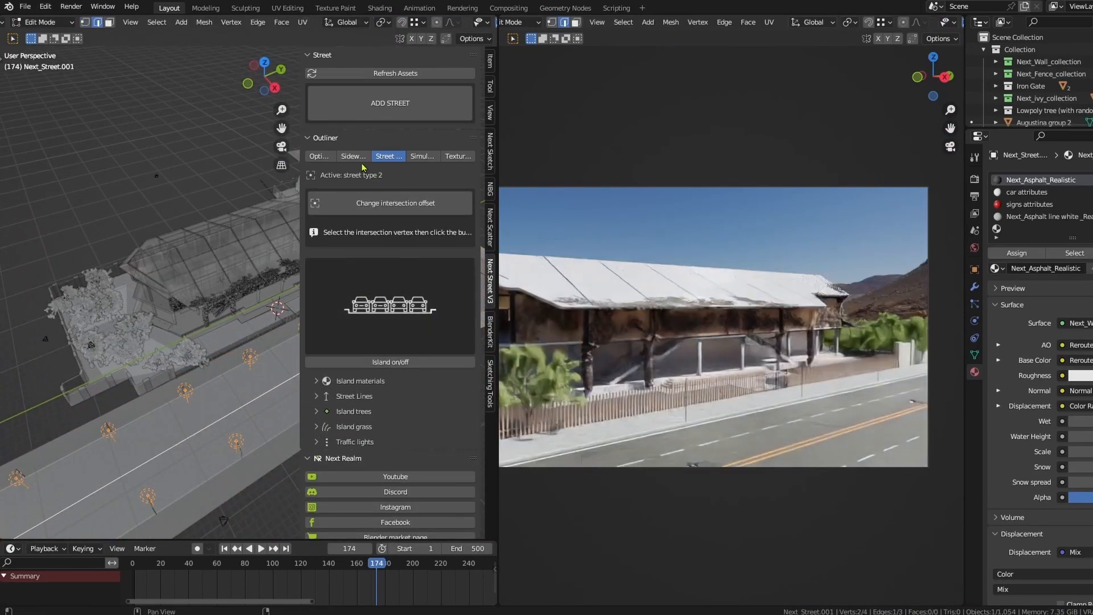
Pick a different Sidewalk preset with leafy trees and a fire hydrant.
left_click(353, 156)
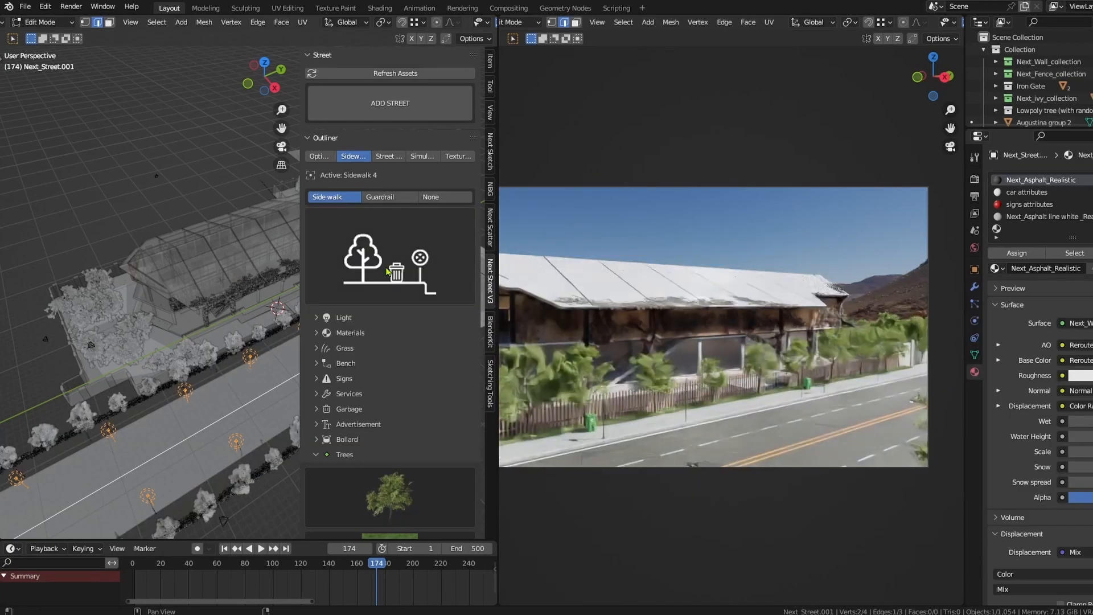
left_click(389, 258)
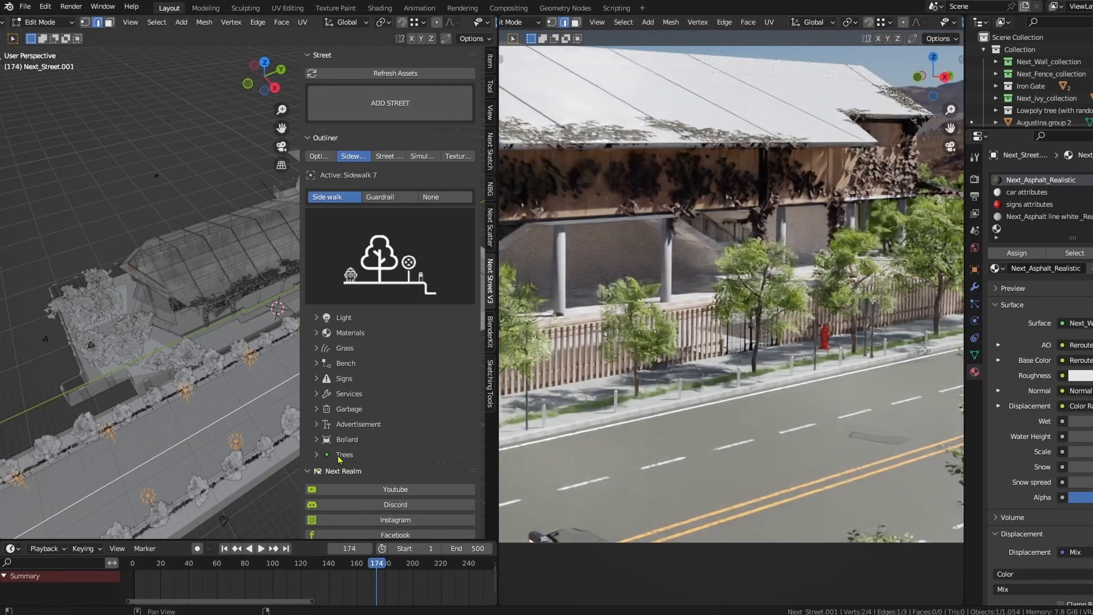
Choose a Next_Bollard model from the Bollard thumbnail gallery.
left_click(317, 440)
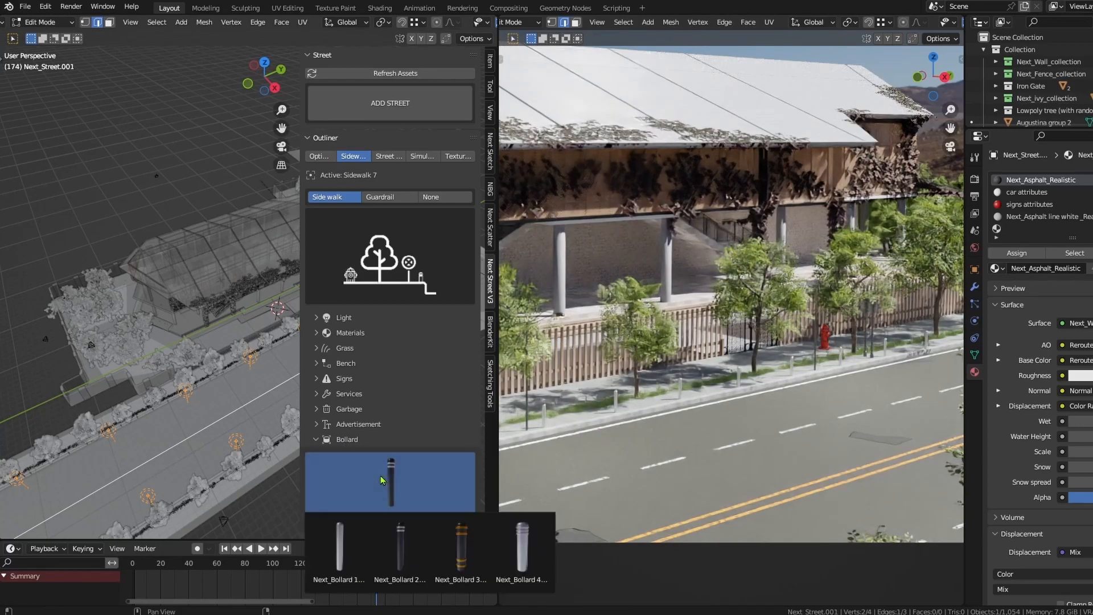
left_click(399, 551)
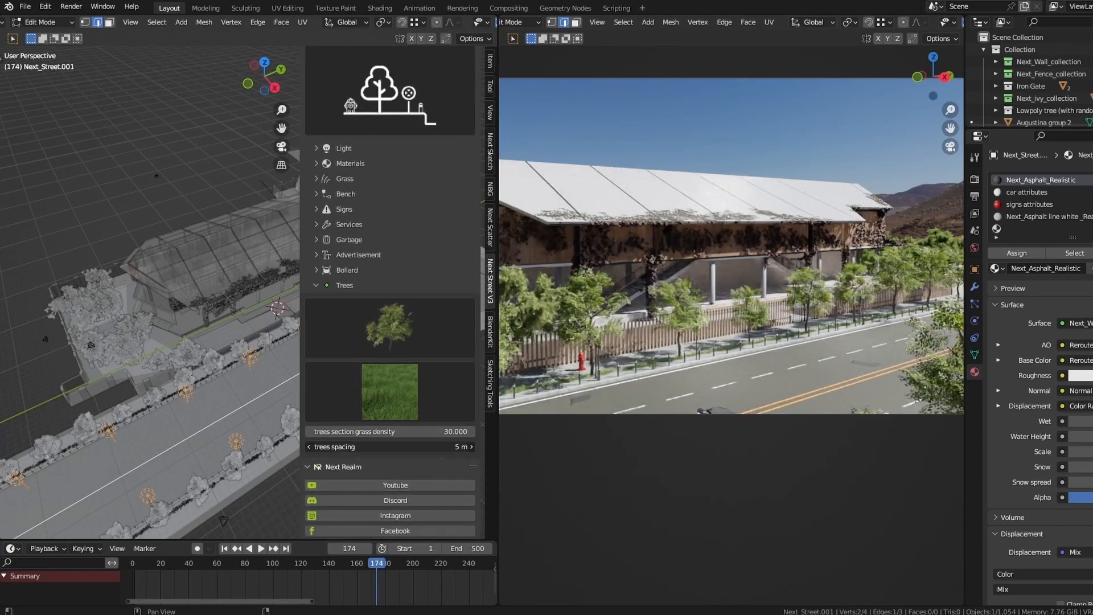
Increase the sidewalk trees spacing from 5 m to 7.5 m.
left_click_drag(391, 446, 404, 446)
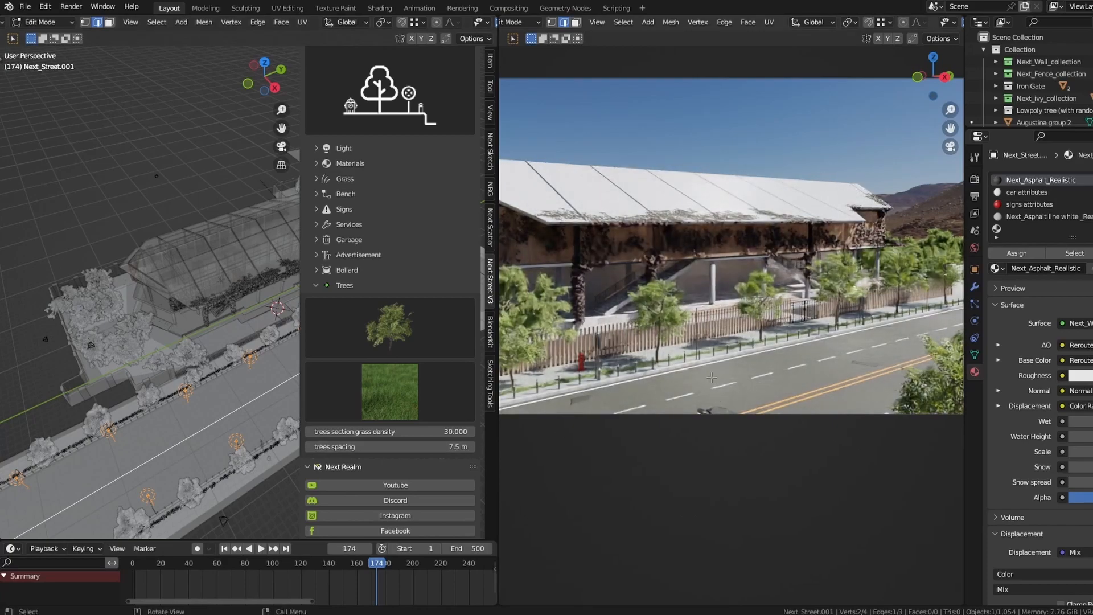
scroll("down", 3)
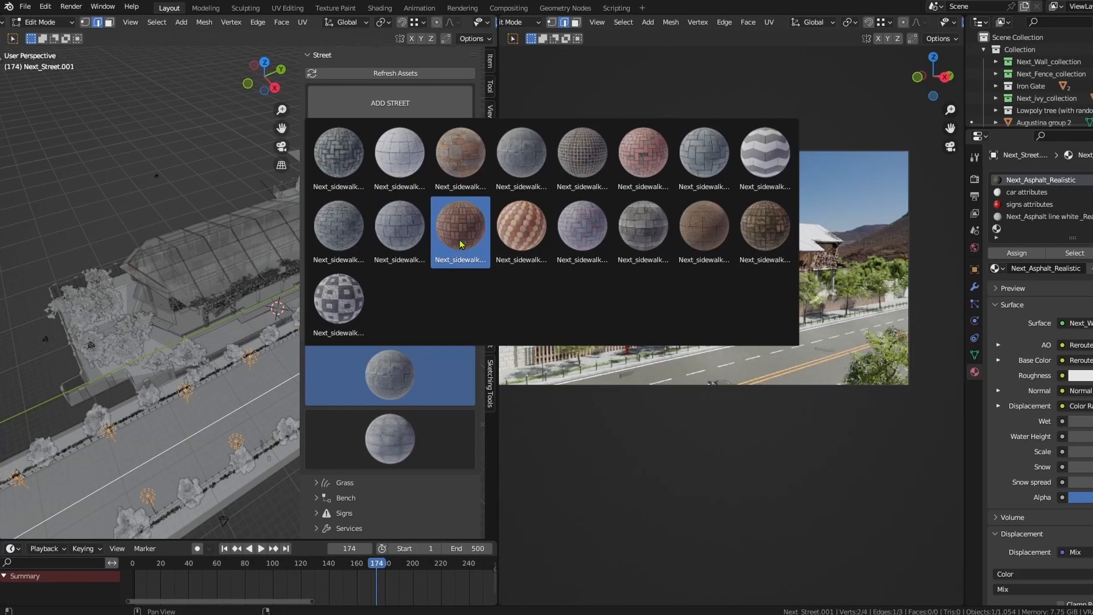
Try brick and terracotta Next_sidewalk materials, settling on a grey stone paving.
left_click(460, 232)
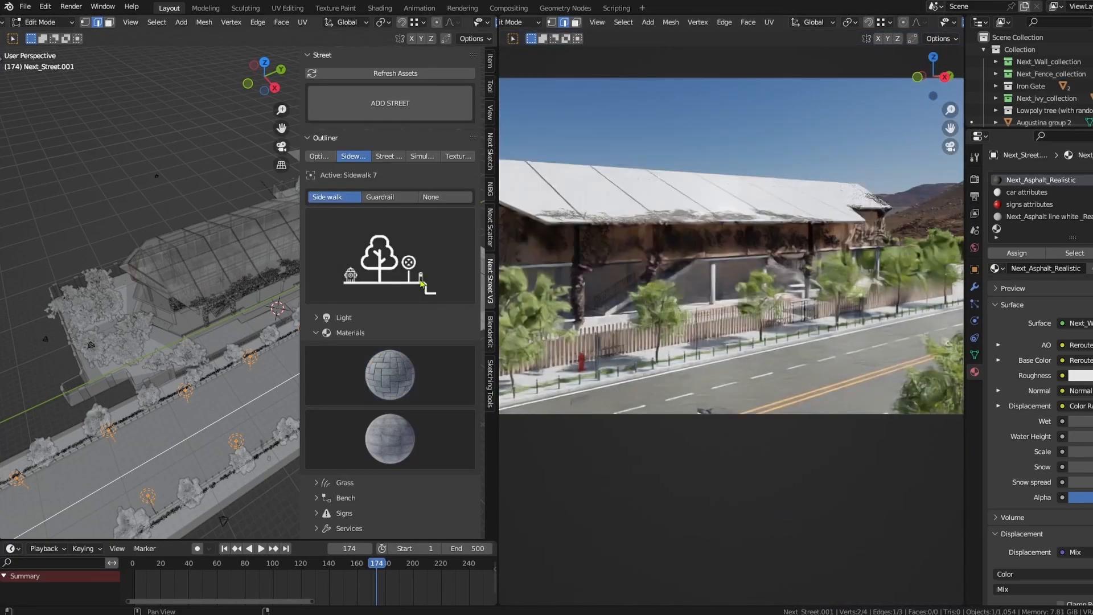
left_click(390, 375)
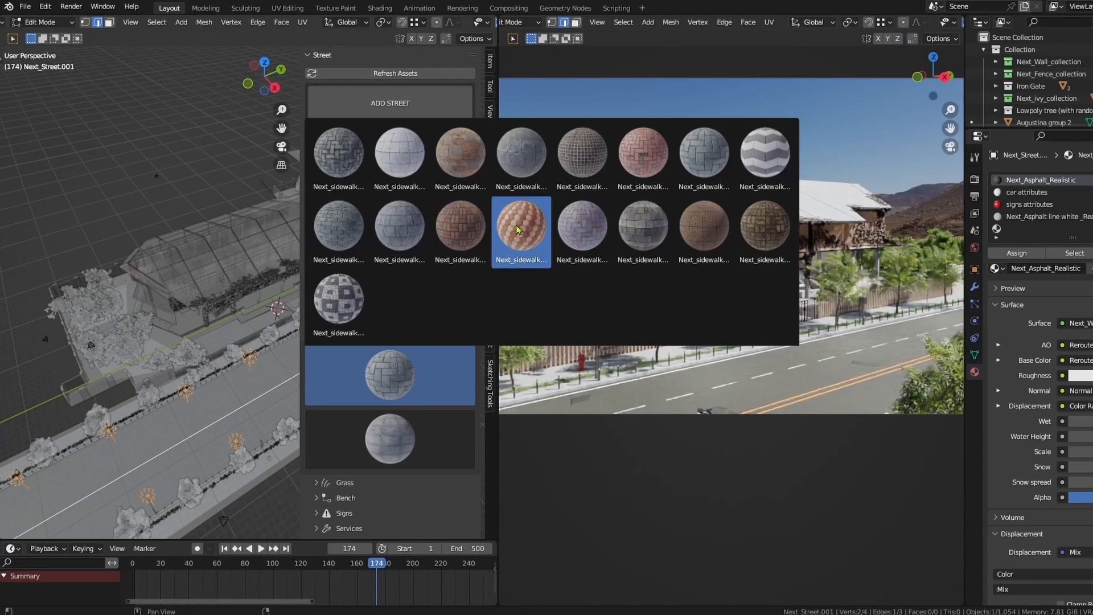
left_click(521, 231)
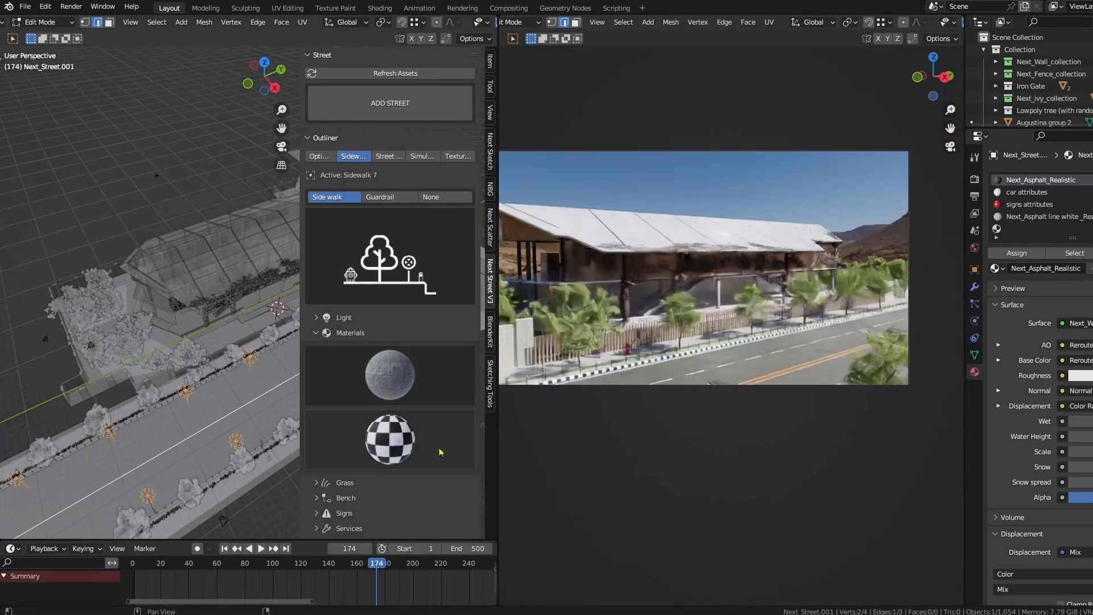
left_click(389, 439)
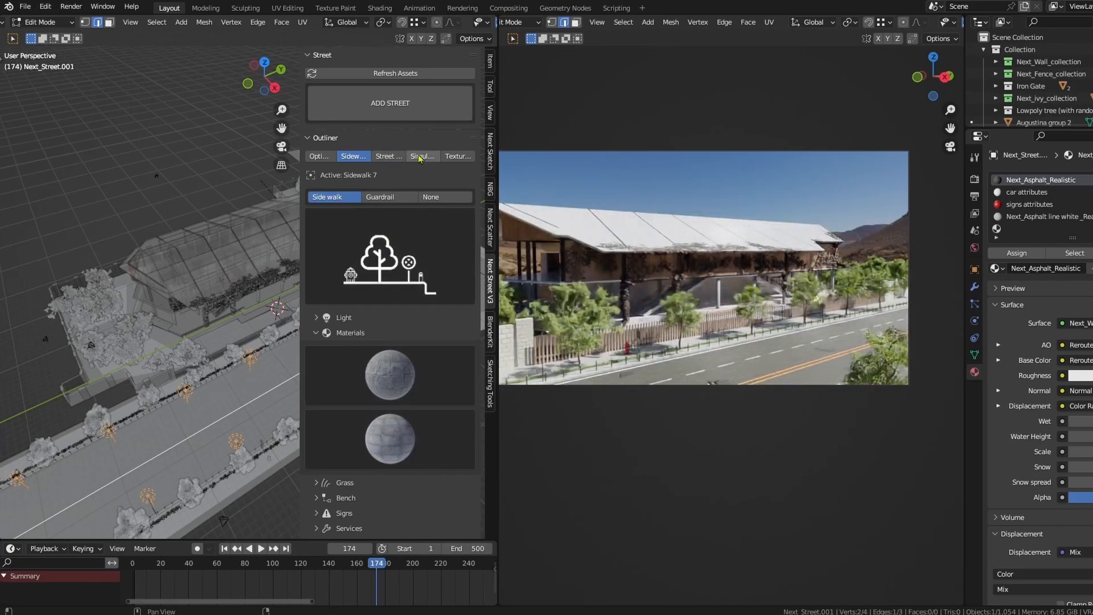
mouse_move(319, 156)
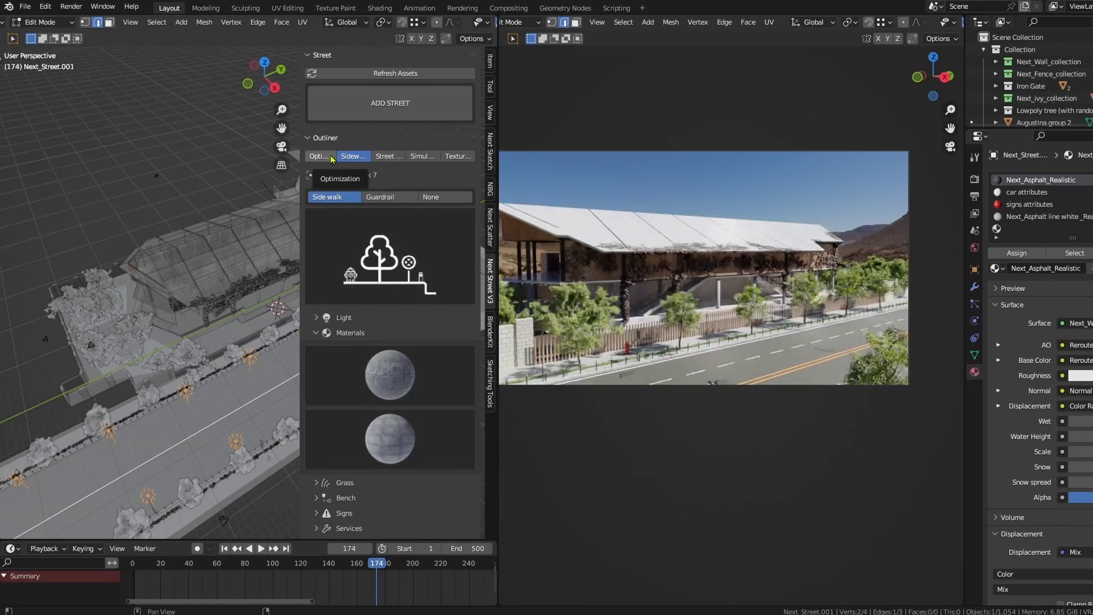
Enable Camera culling in Optimization and update it to the scene camera's properties.
left_click(319, 156)
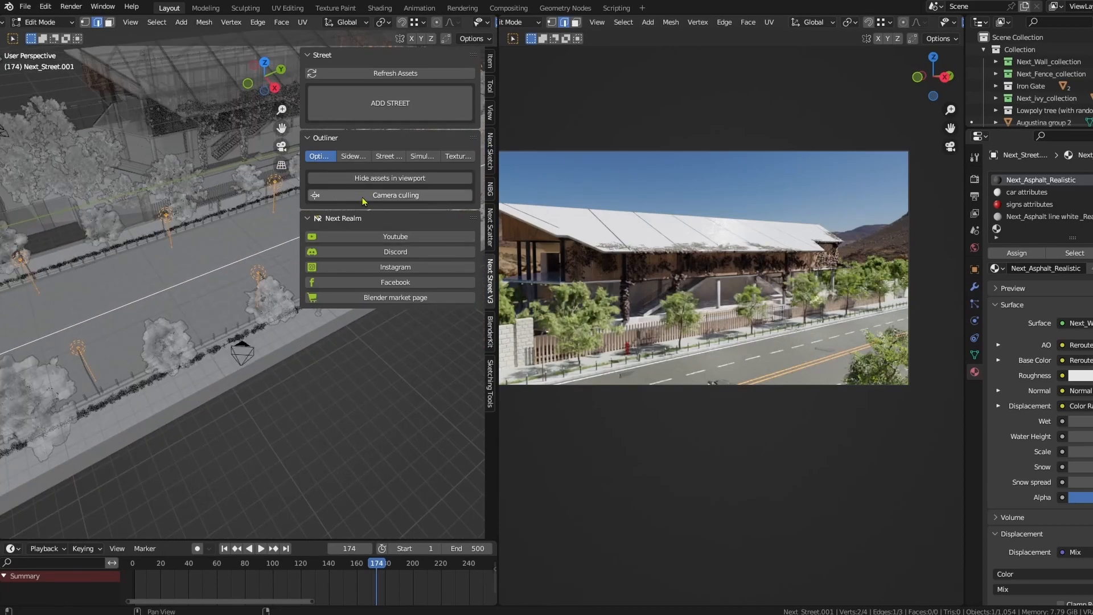
left_click(394, 195)
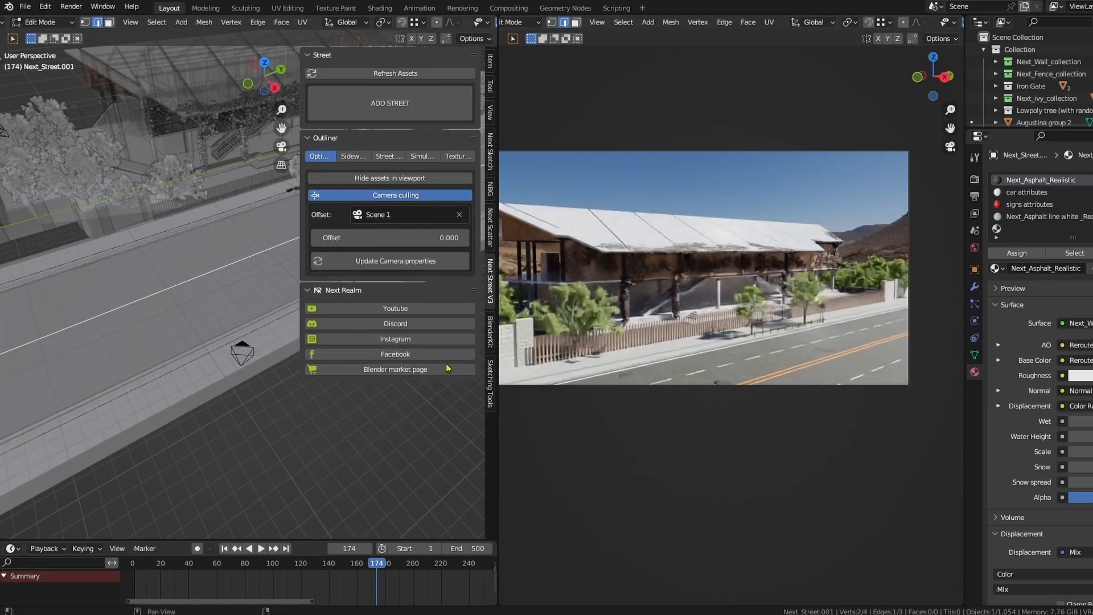
mouse_move(390, 267)
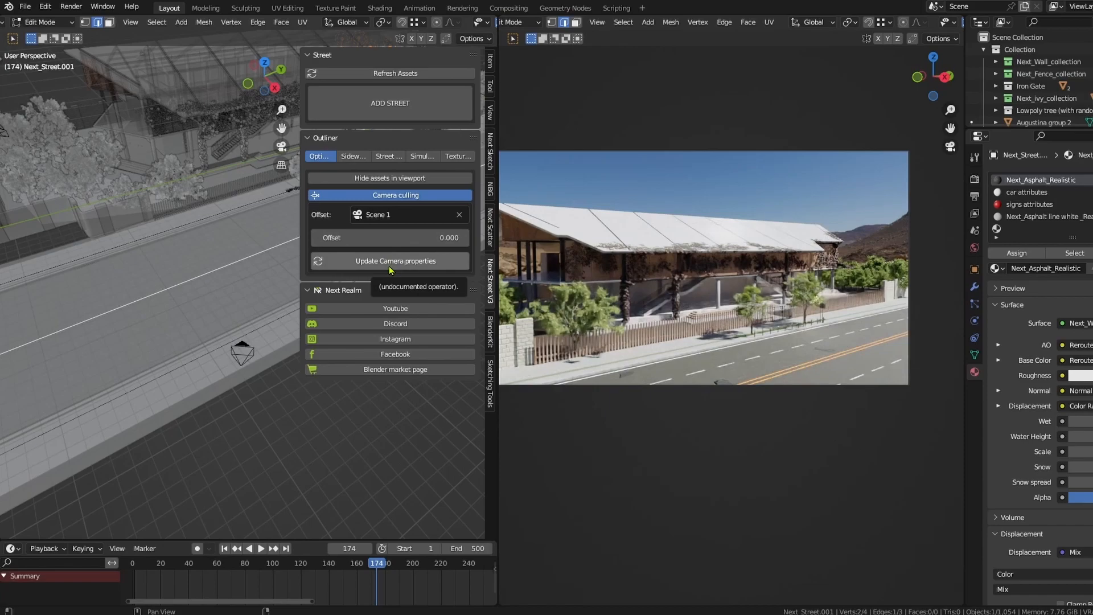
left_click(390, 261)
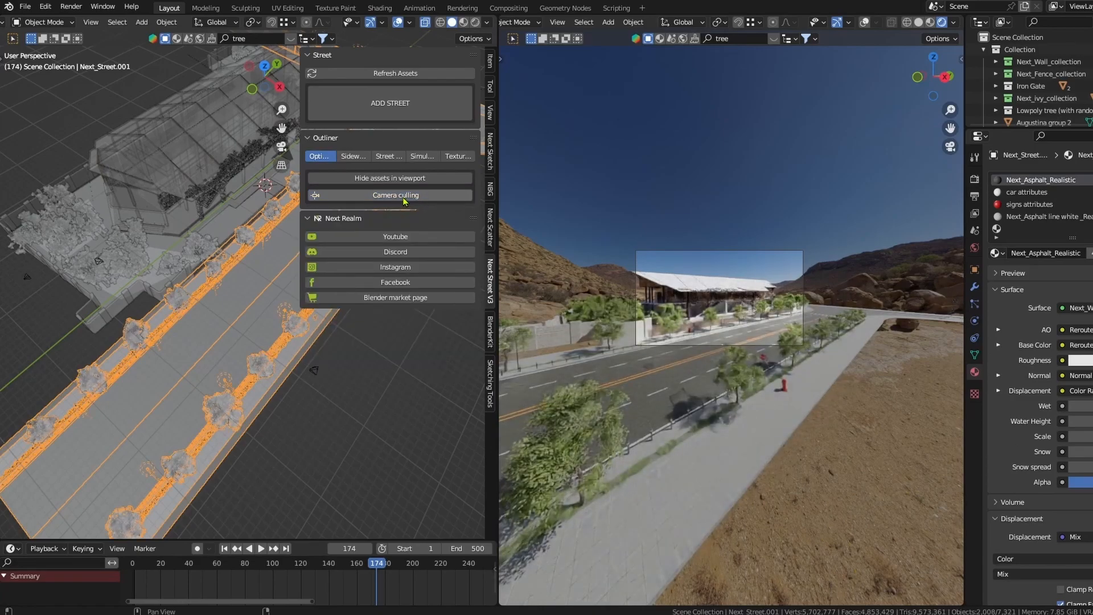
Turn Camera culling back on with Hide assets in viewport enabled.
left_click(394, 194)
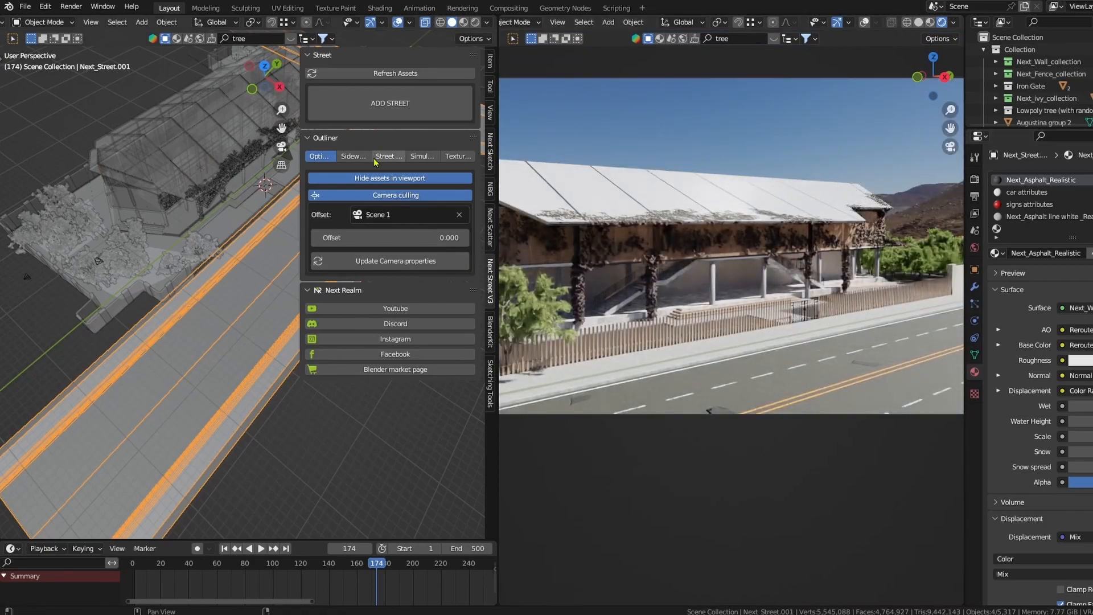
Switch to the Simulation tab, jump to the start frame and play the animation.
left_click(422, 156)
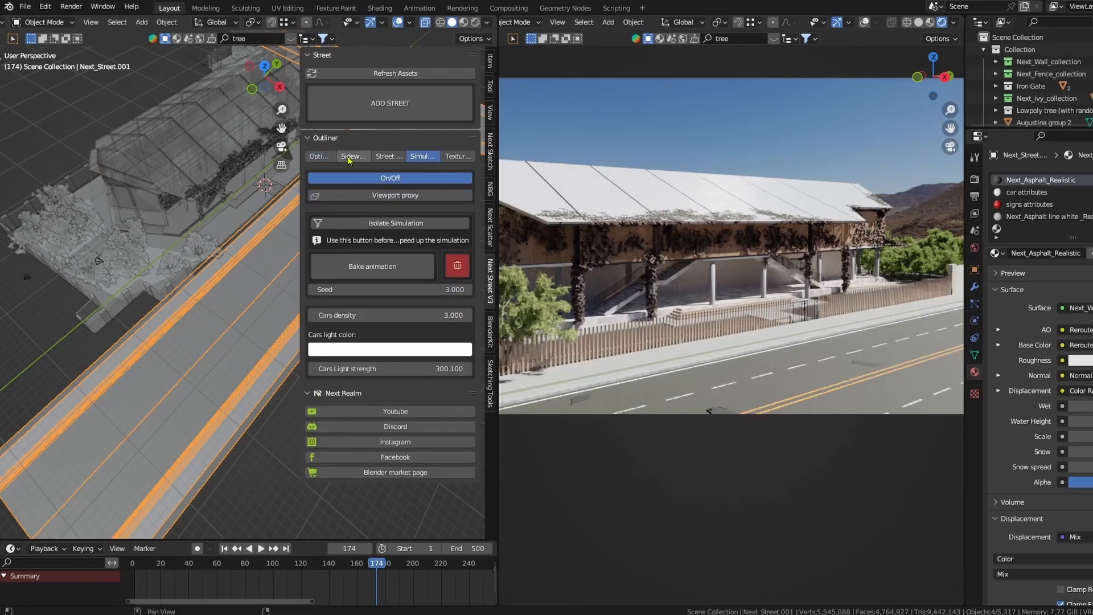
left_click(319, 155)
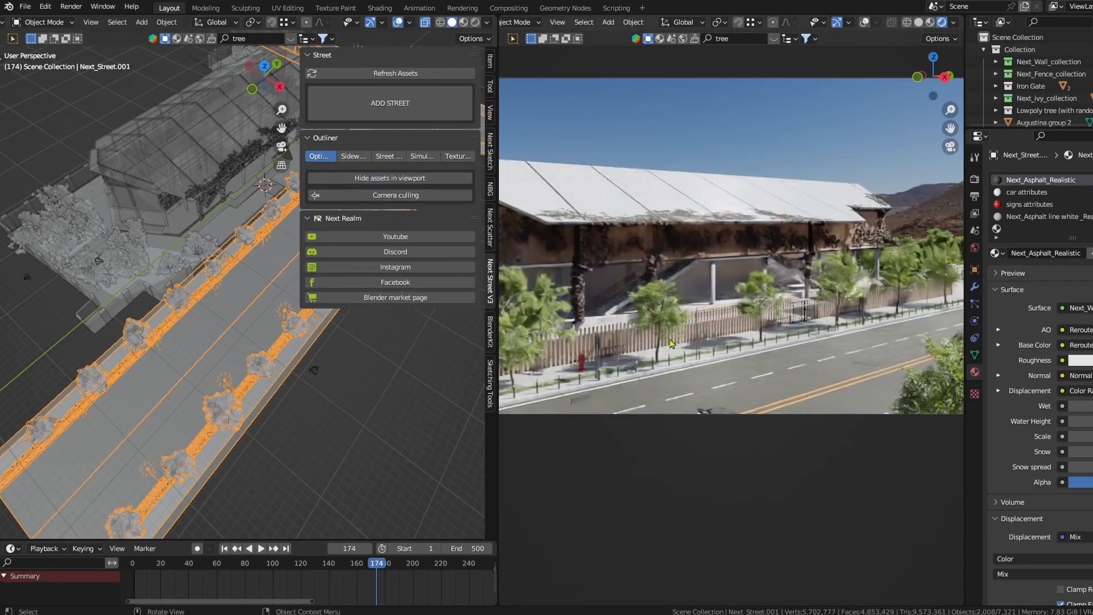
left_click(423, 156)
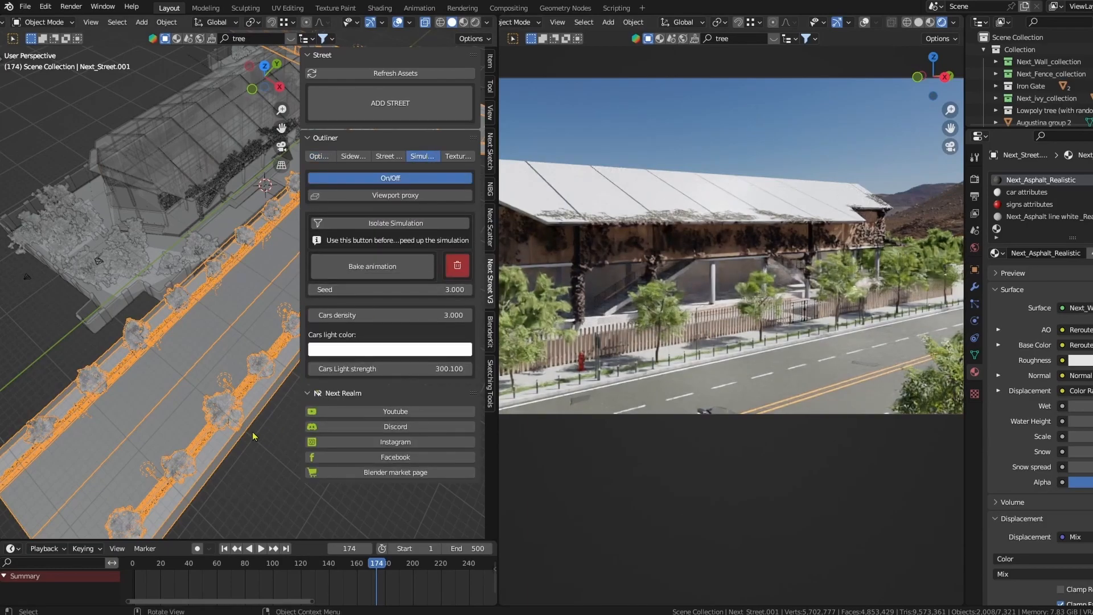
left_click(223, 548)
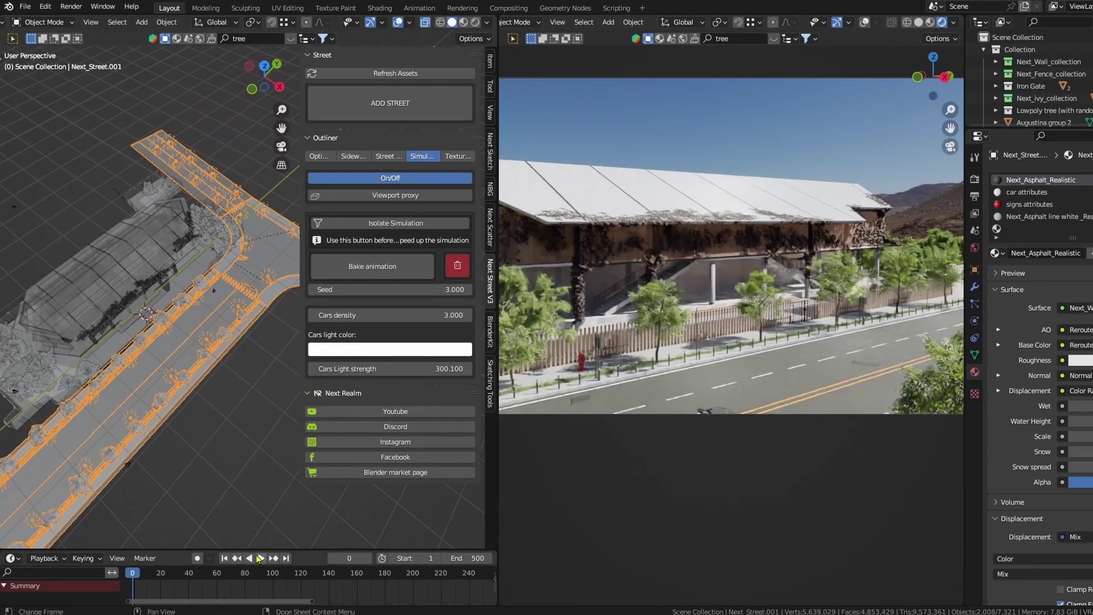
left_click(260, 558)
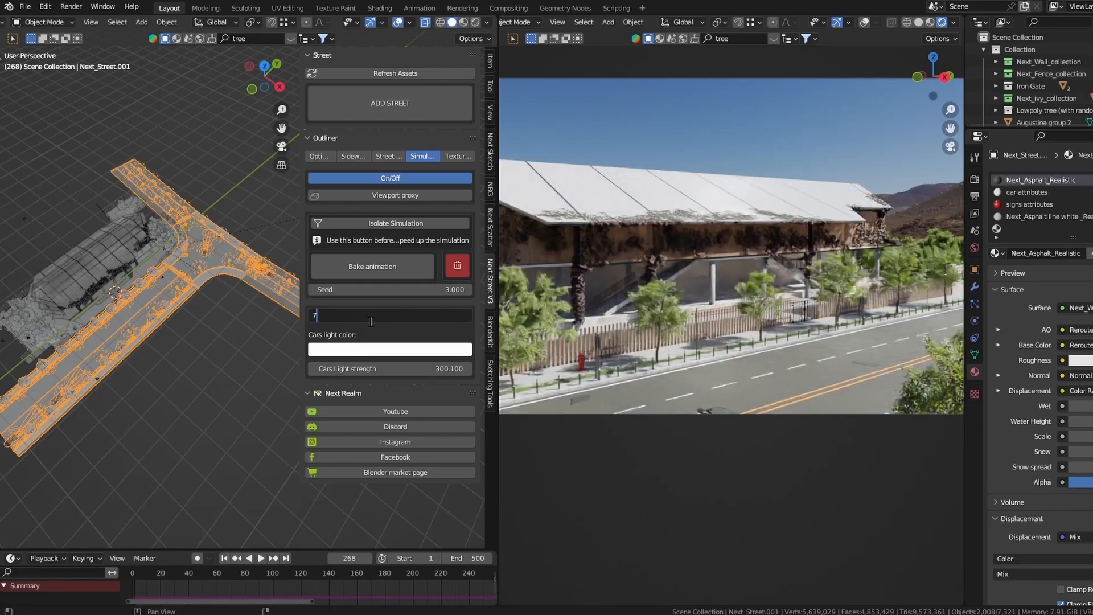
Set Cars density to 7 and replay from frame 0 to watch the denser traffic.
type("7.000")
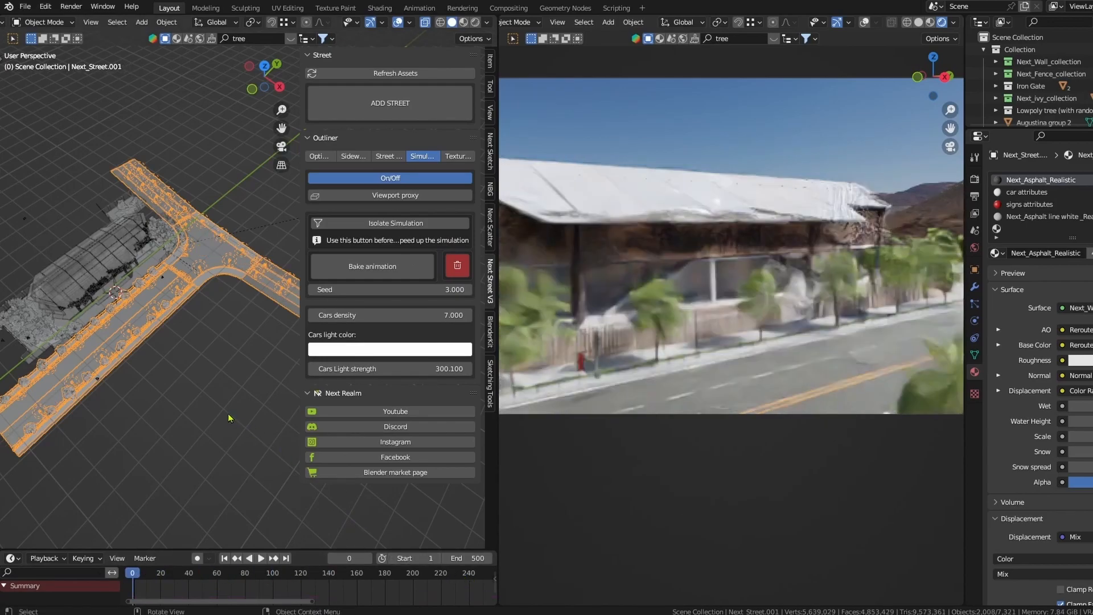
left_click(260, 558)
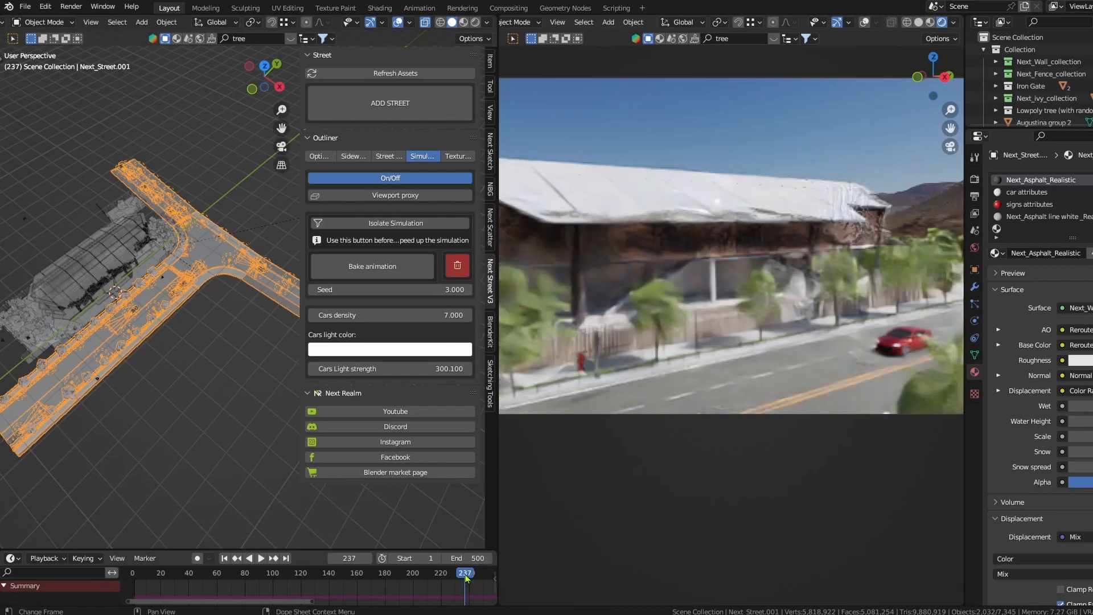
left_click_drag(464, 571, 474, 572)
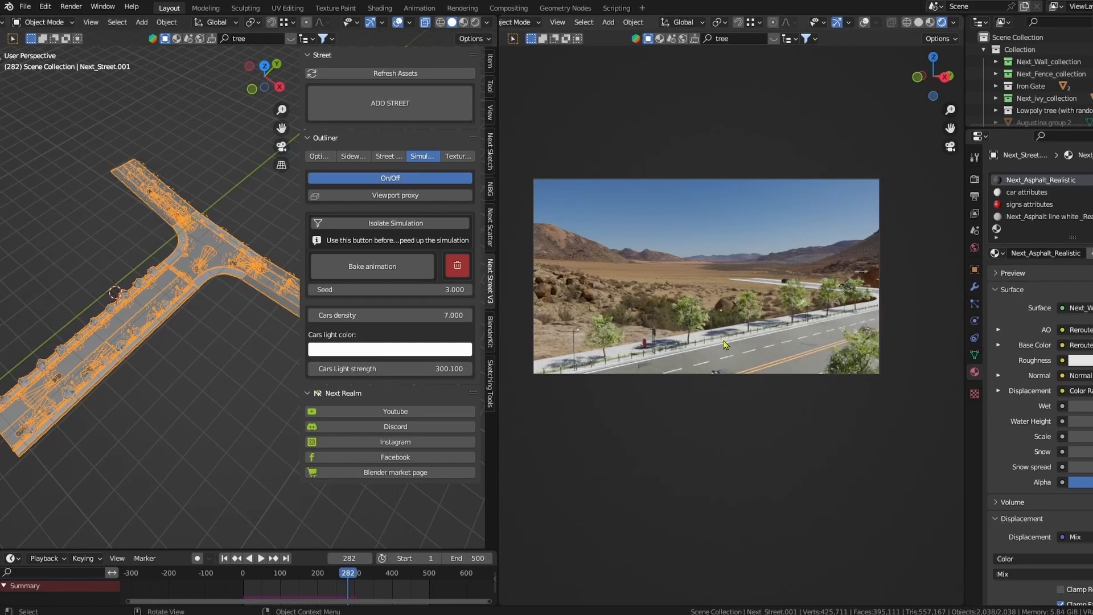
mouse_move(382, 227)
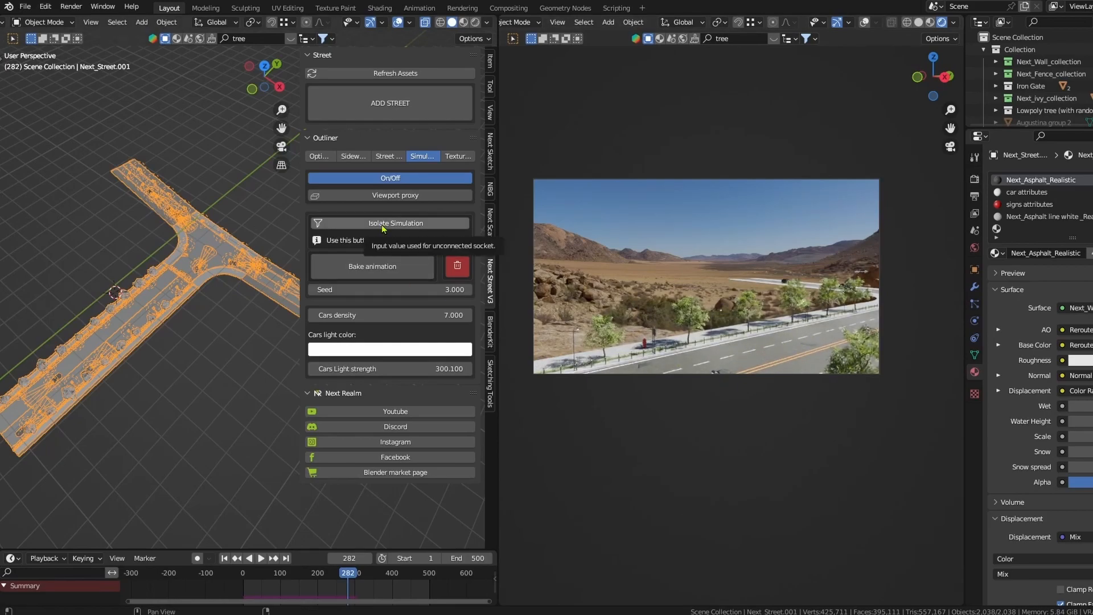
Enable Isolate Simulation and play it so cars drive through the intersection.
left_click(389, 223)
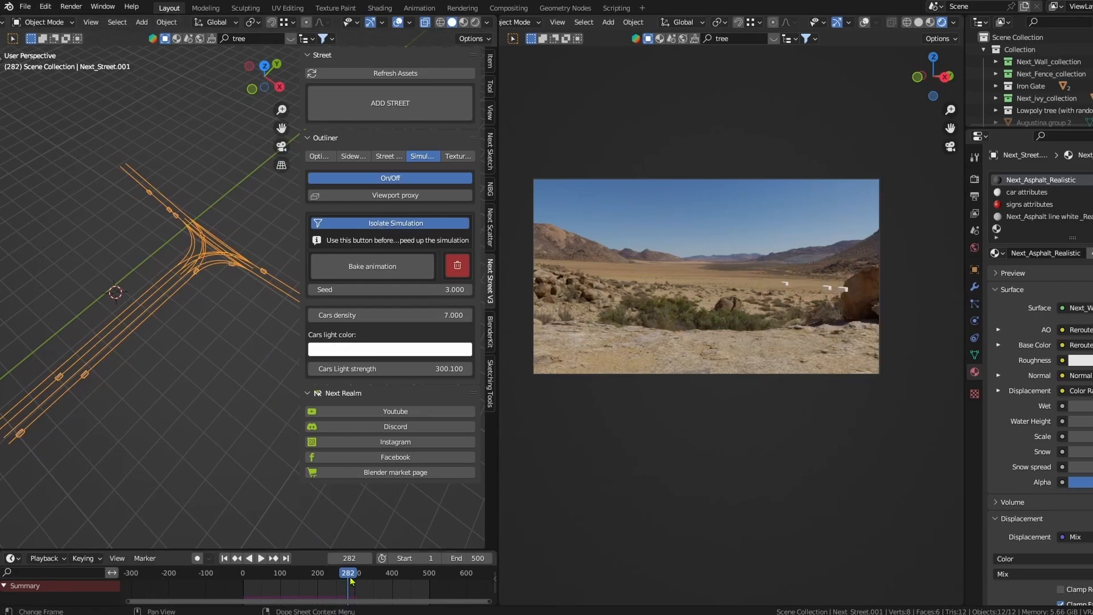
left_click(260, 558)
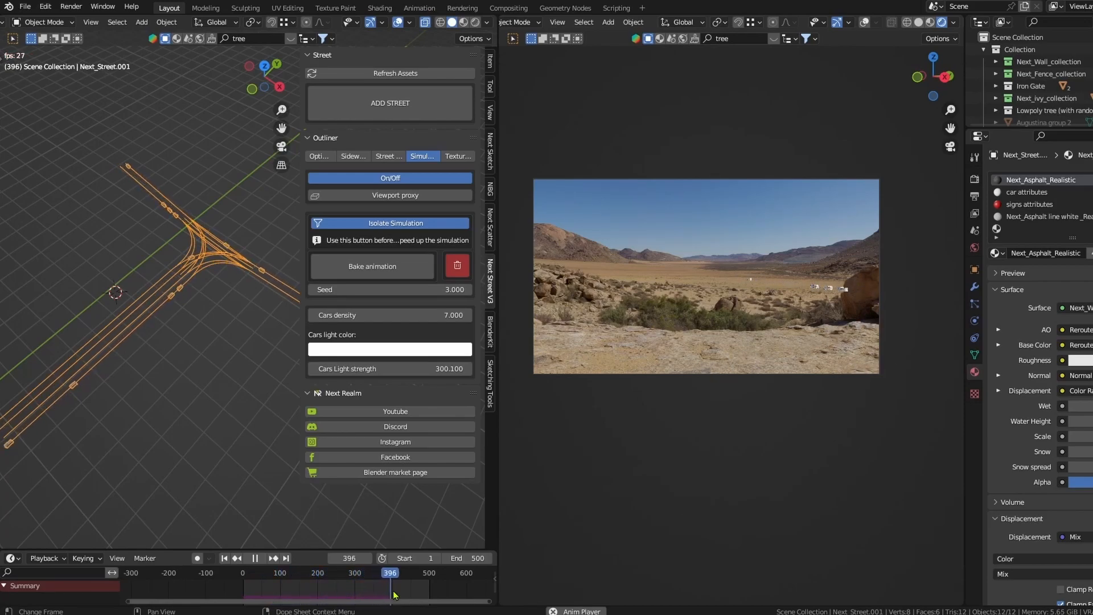
left_click_drag(391, 572, 381, 572)
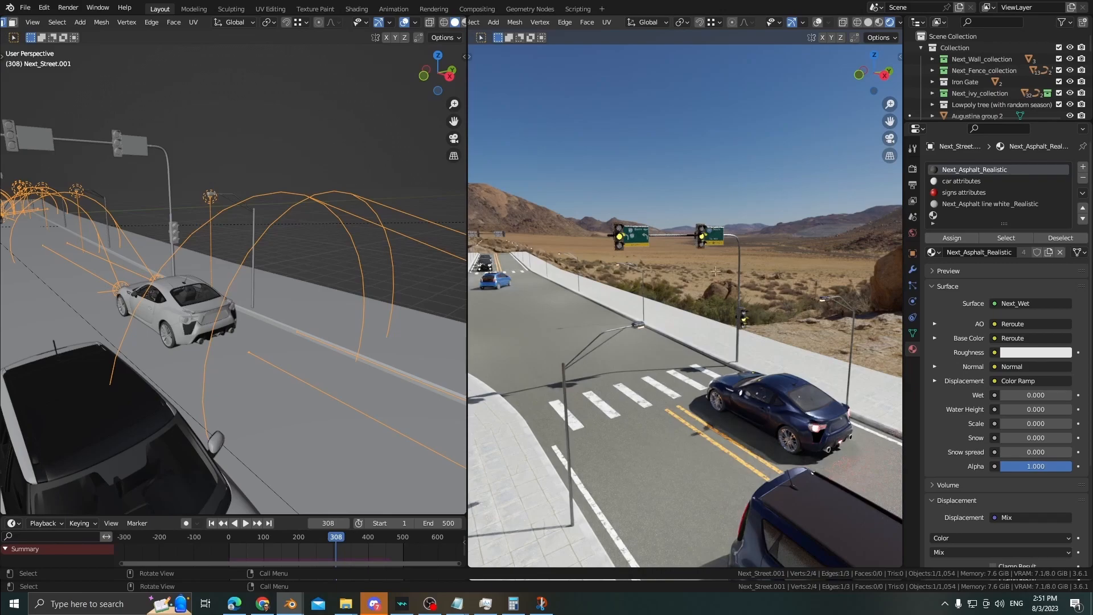
Run the car simulation so vehicles move through the traffic-light junction.
left_click(244, 522)
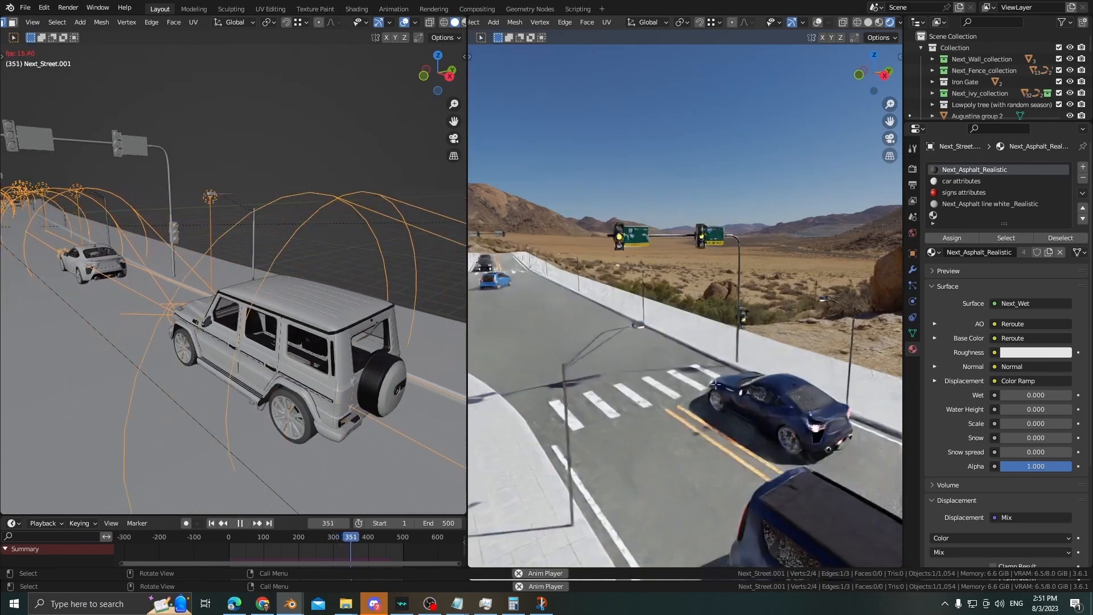
left_click(239, 522)
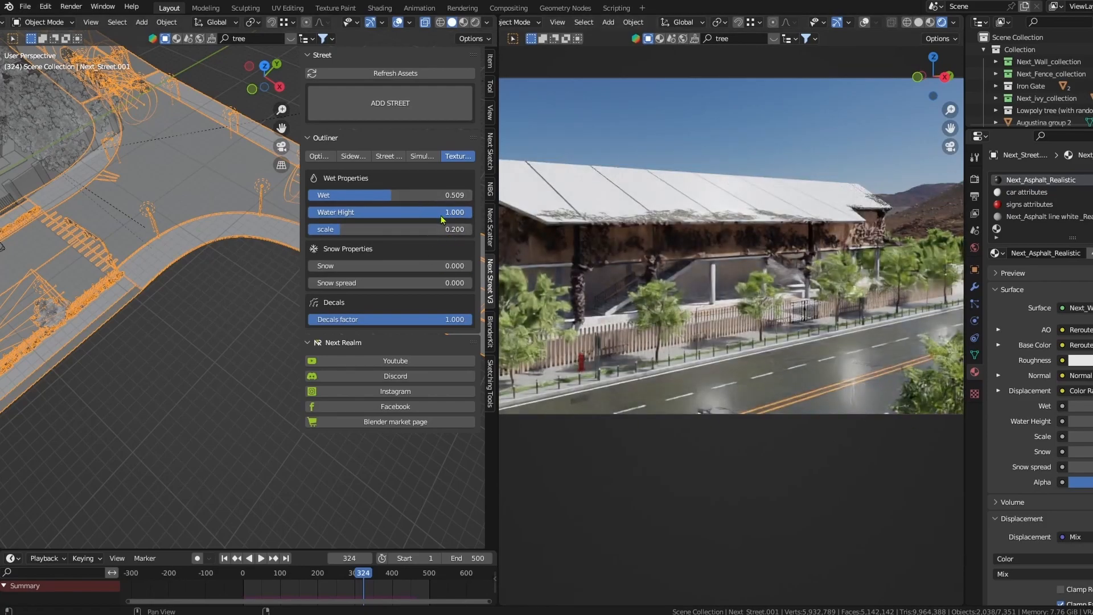
Lower the Water Hight slider on the wet road texture.
left_click_drag(446, 211, 423, 211)
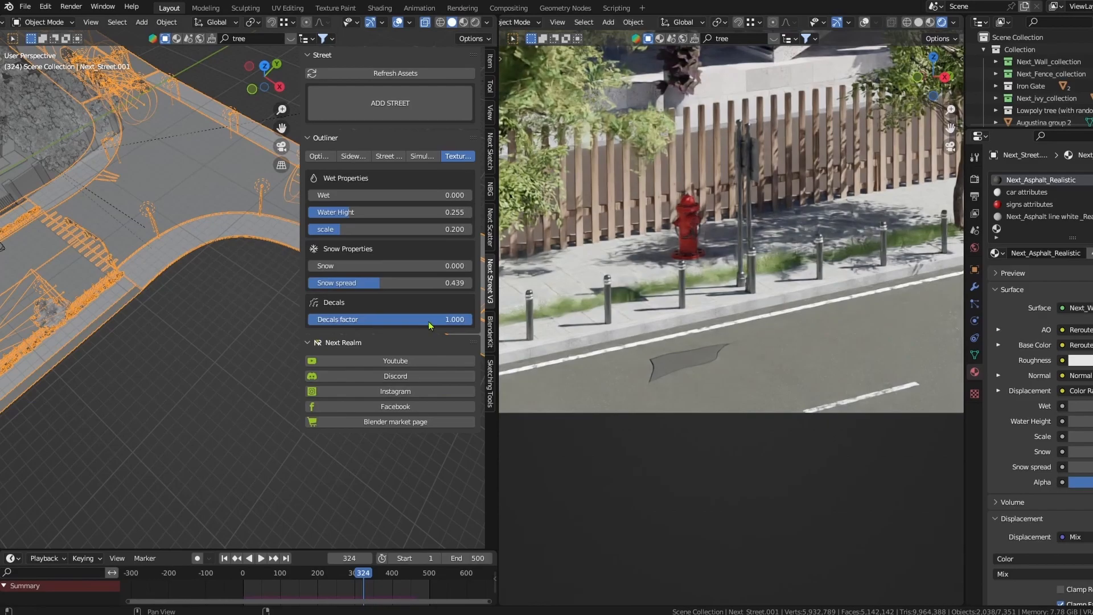
Drag a slider back down to show the street type 2 options.
left_click_drag(454, 319, 306, 319)
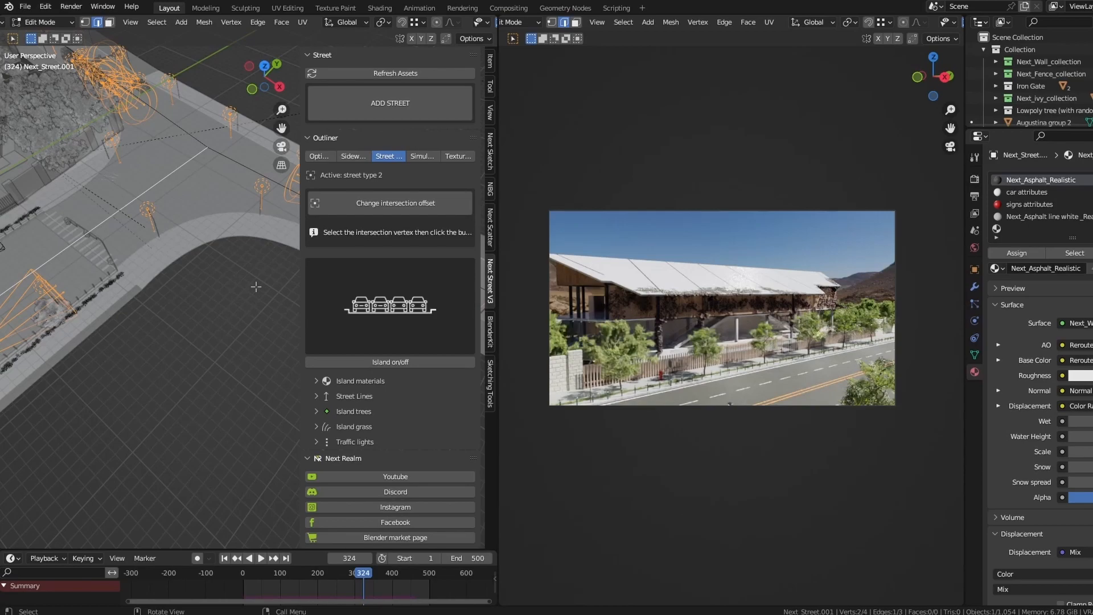
mouse_move(337, 544)
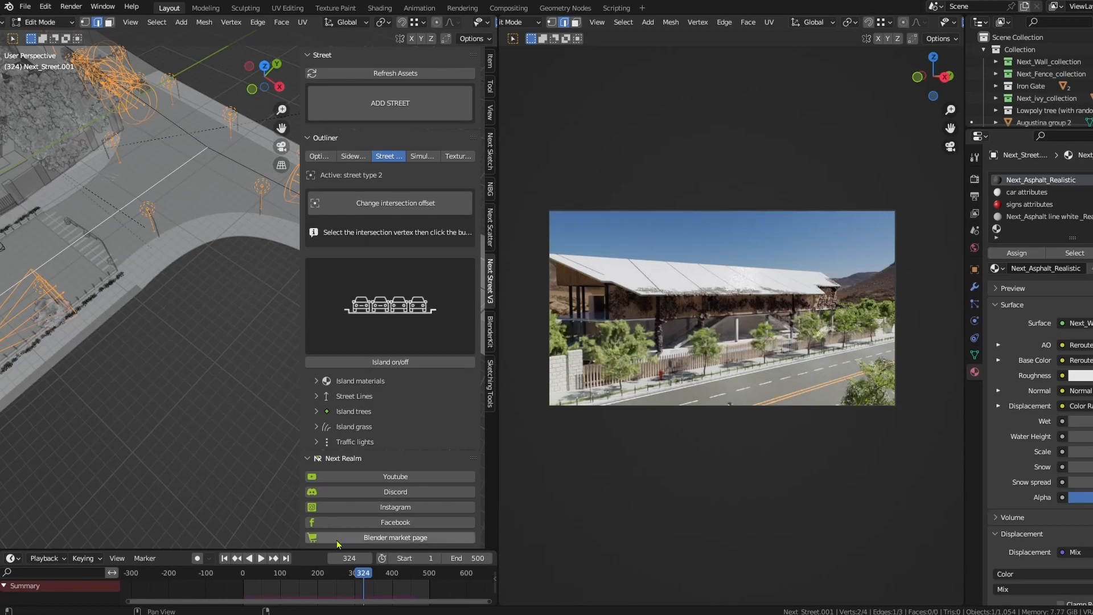